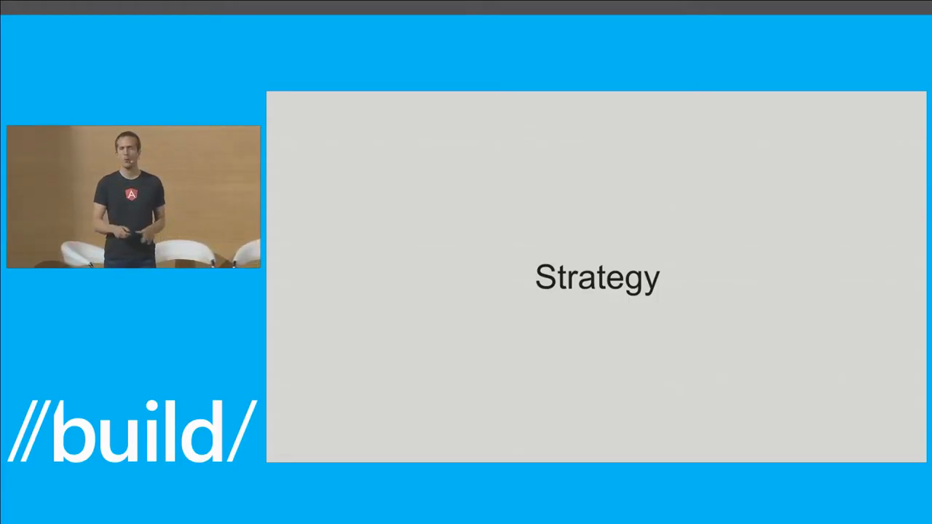
Change the template style binding to style.fontFamily in app.ts
key("right")
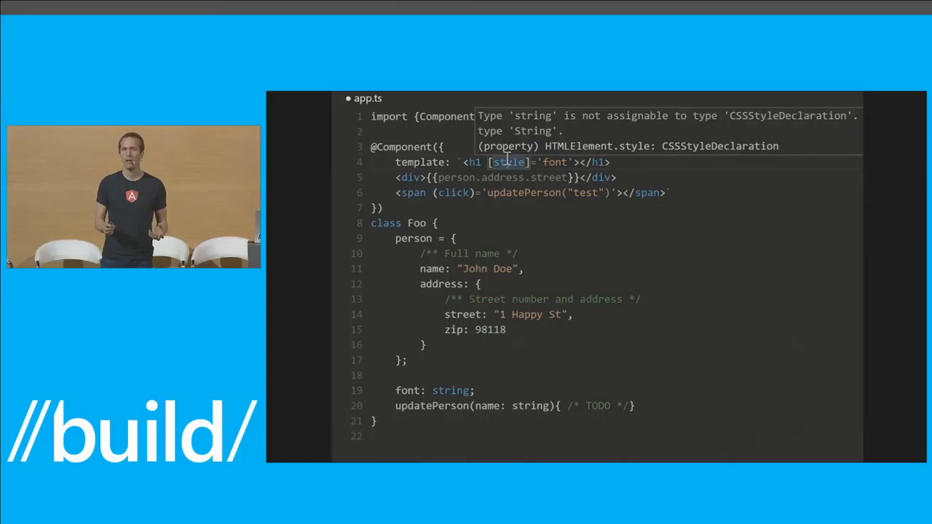
mouse_move(627, 224)
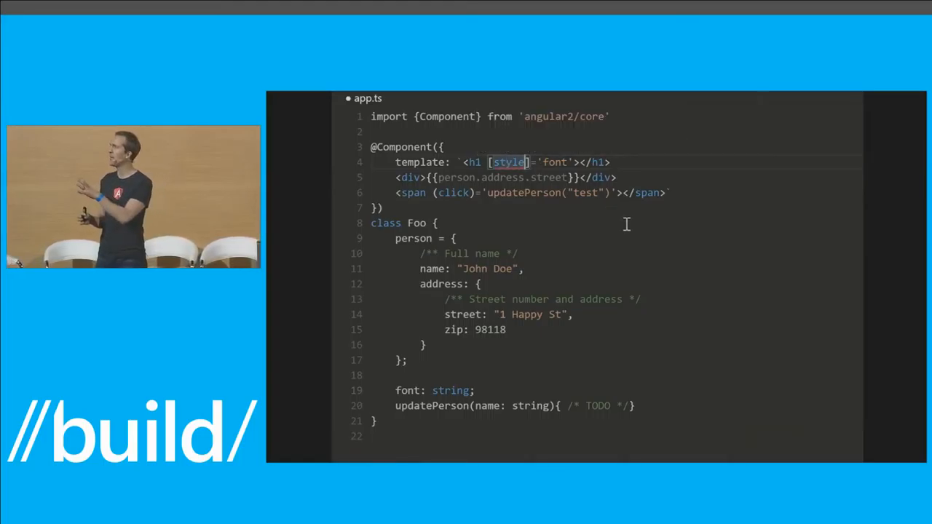
type(".fontFamily")
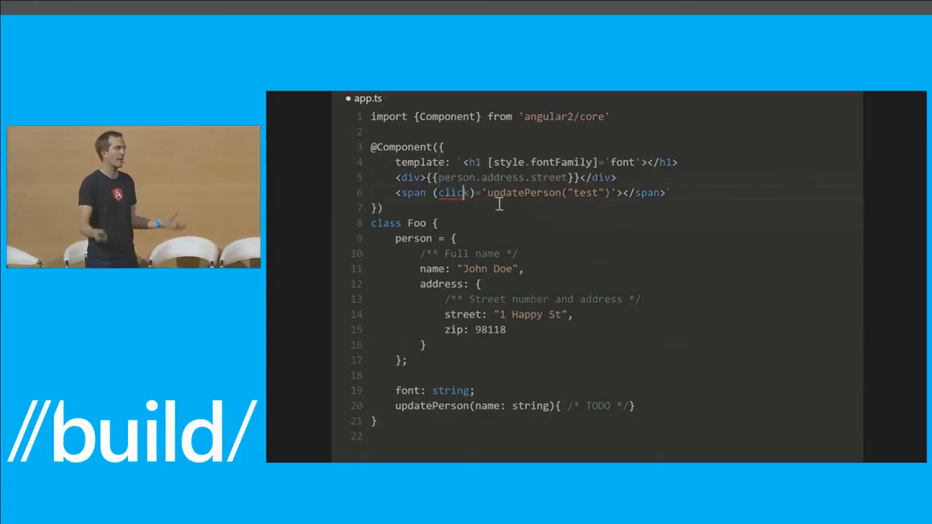
mouse_move(523, 192)
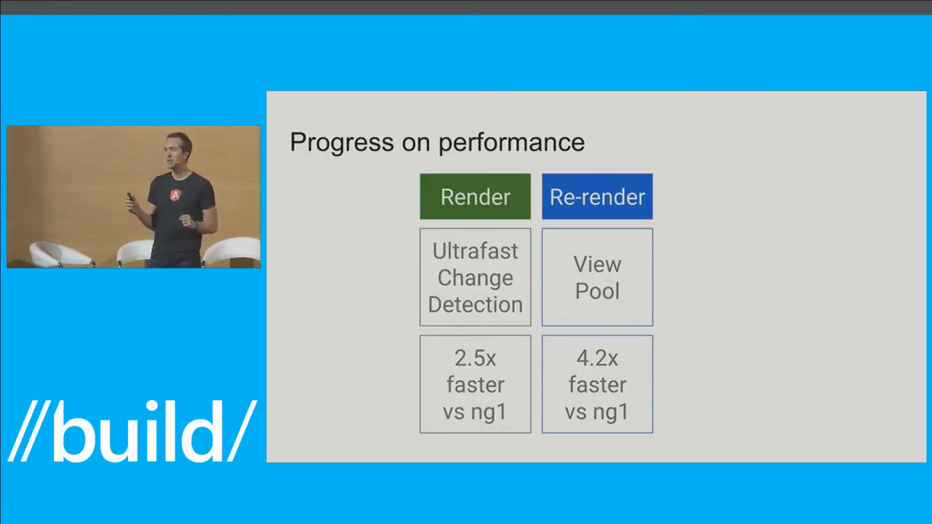
key("Right")
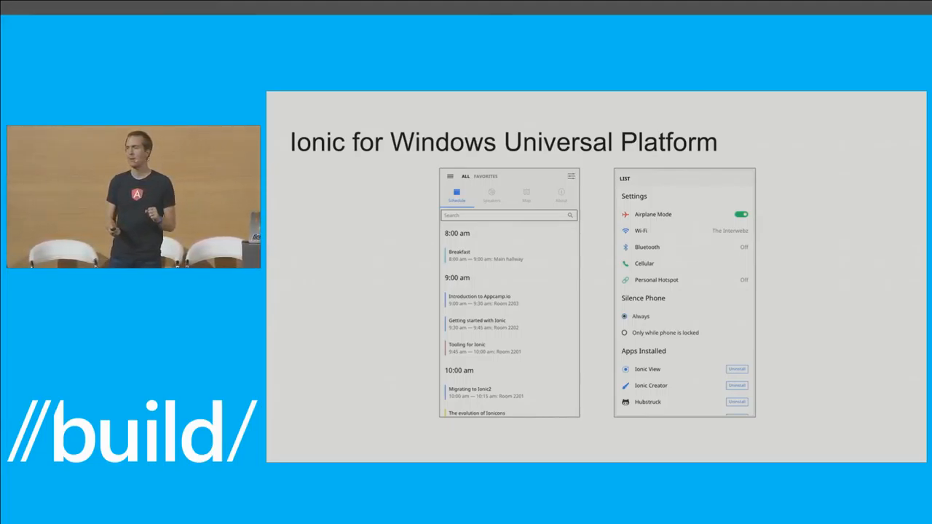
Advance past the Ionic for Windows slide to the Strategy slide
key("Right")
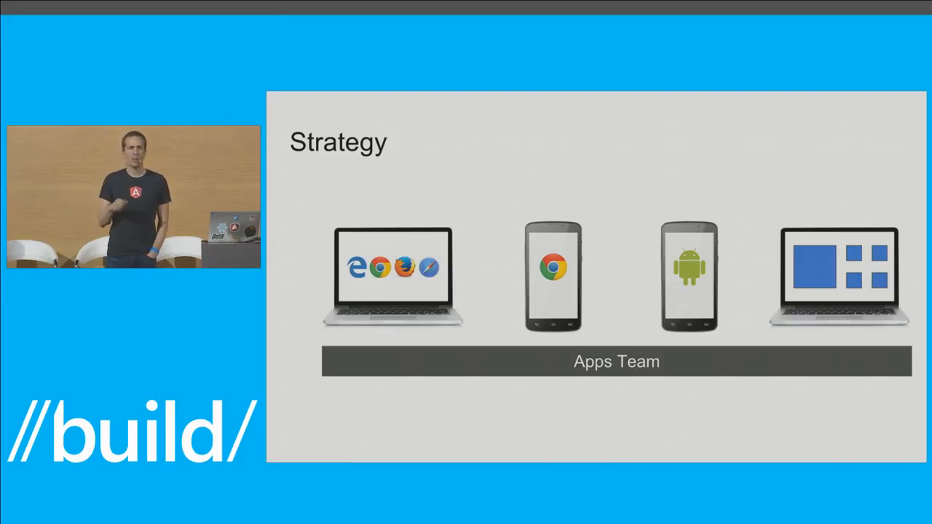
Advance to the Resources slide listing Angular 2 getting-started, mobile and desktop links
key("Right")
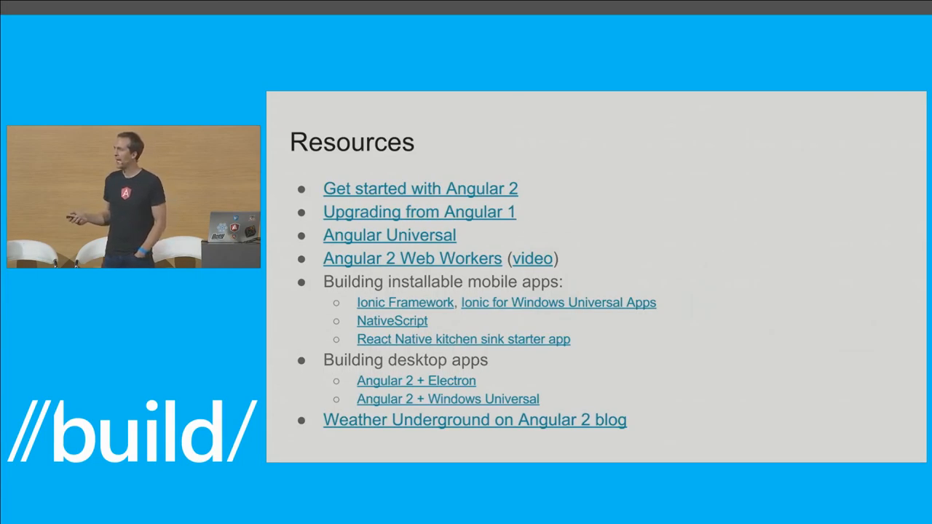